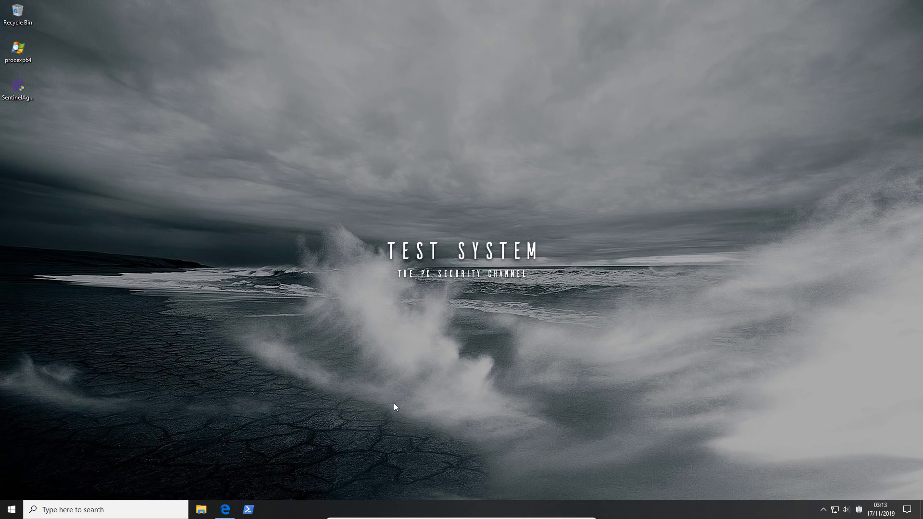
Step: Load sentinelone.com in Edge and scroll down to the enterprise security overview
left_click(225, 510)
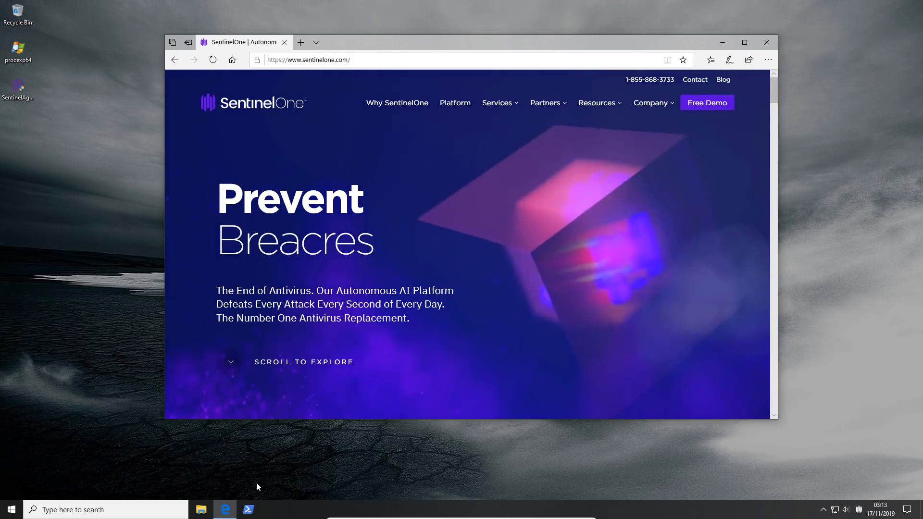
scroll("down", 3)
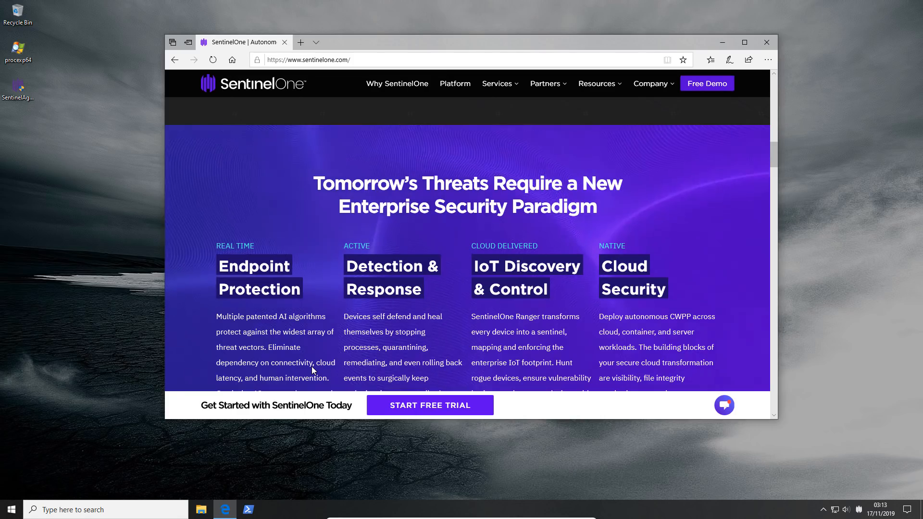
scroll("down", 3)
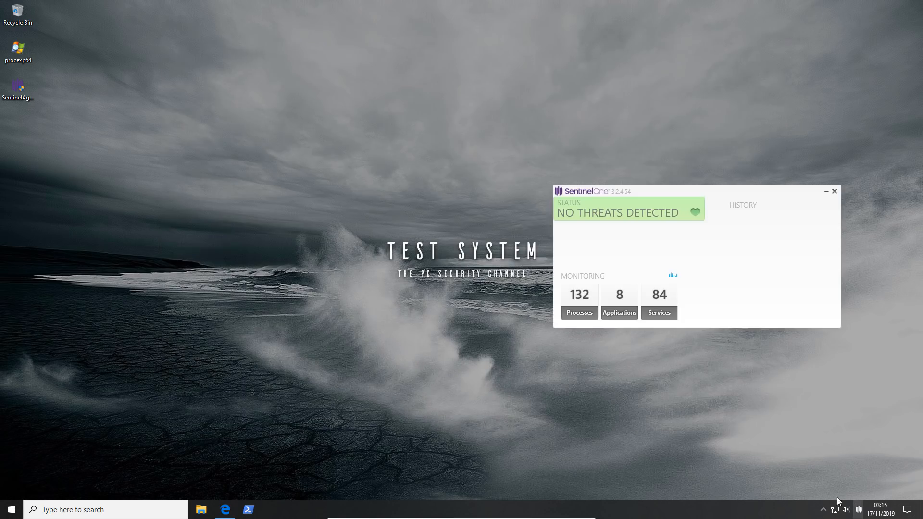
mouse_move(719, 330)
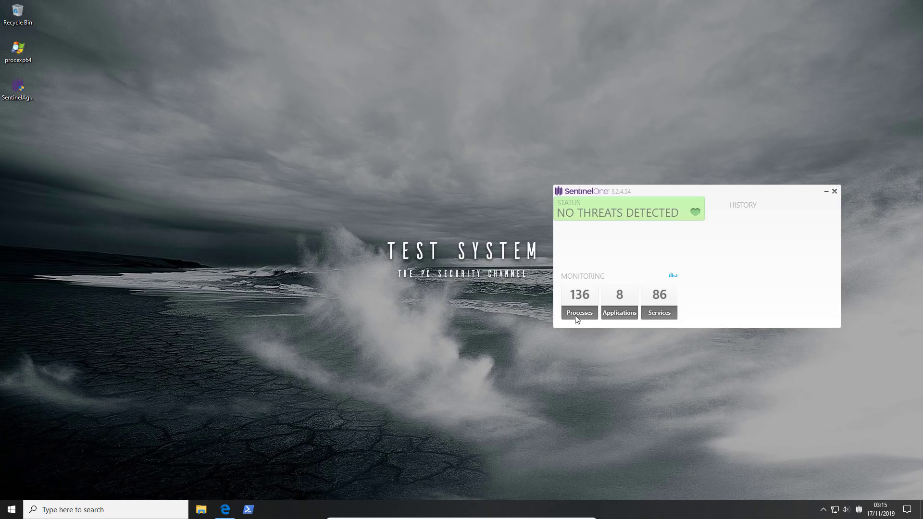
mouse_move(663, 320)
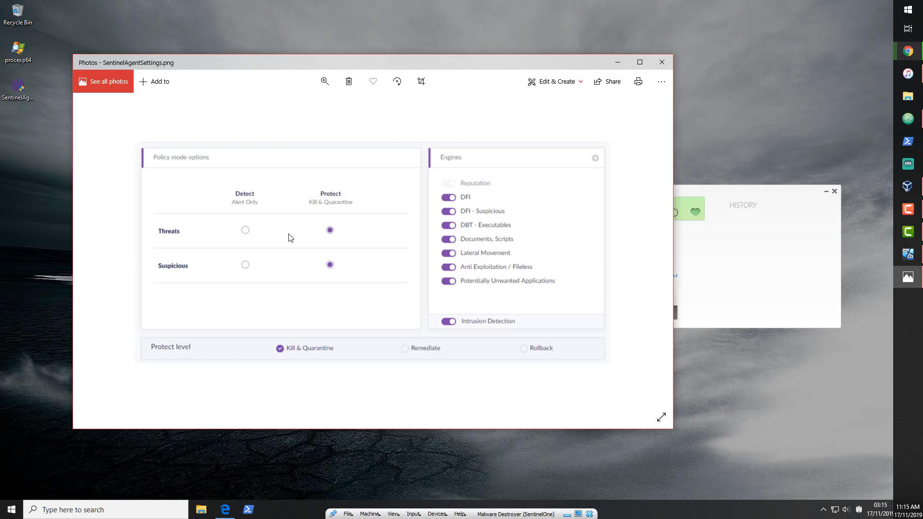
left_click(661, 62)
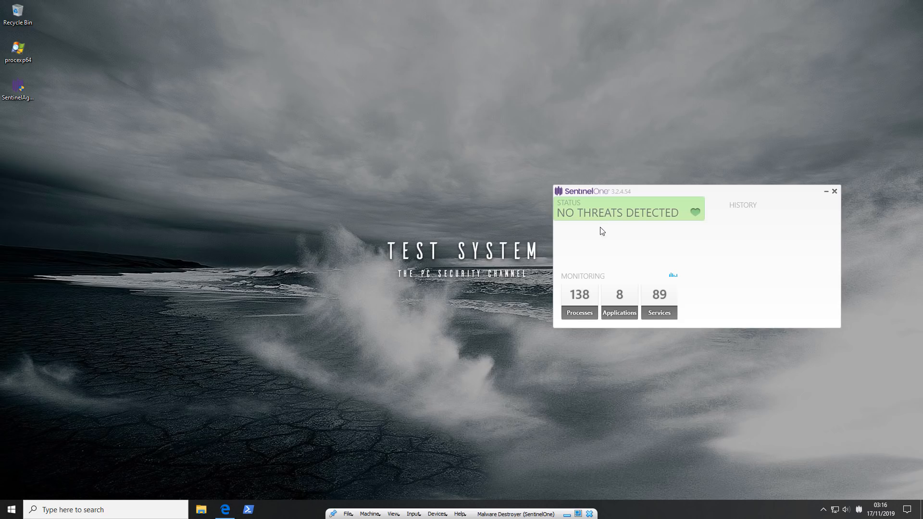
mouse_move(45, 163)
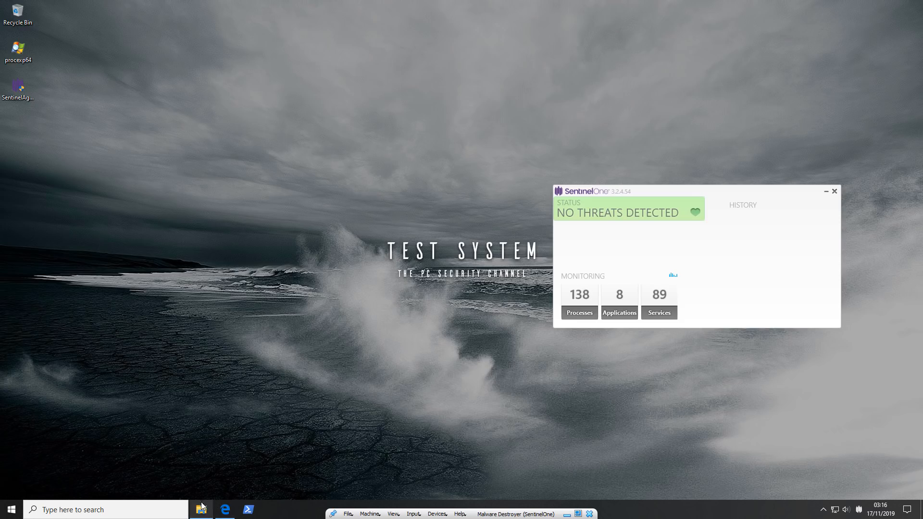
Step: View the Classified folder of 1,578 samples on Shared (Y:), then minimize Explorer
left_click(201, 509)
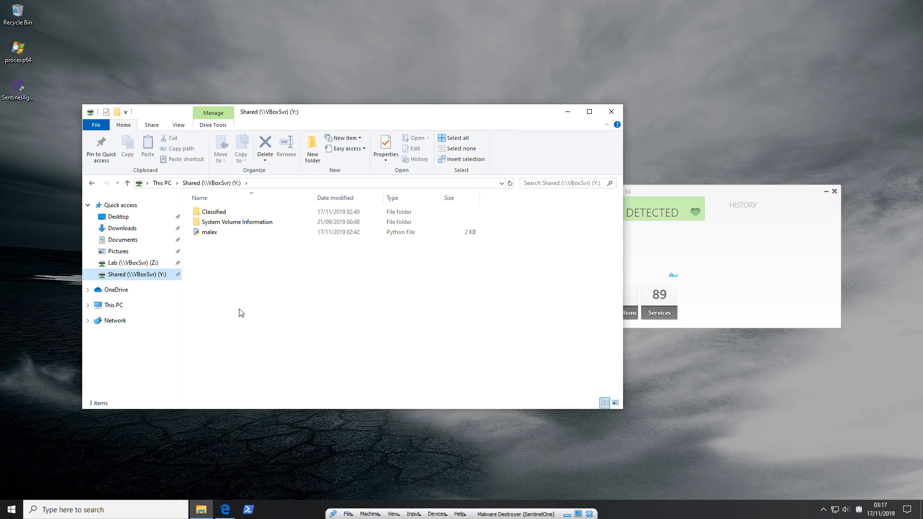
double_click(212, 212)
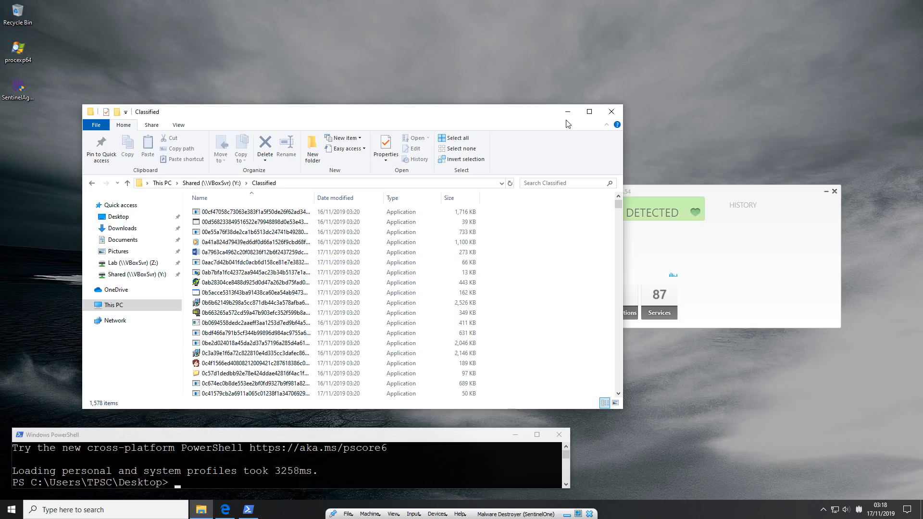
mouse_move(504, 243)
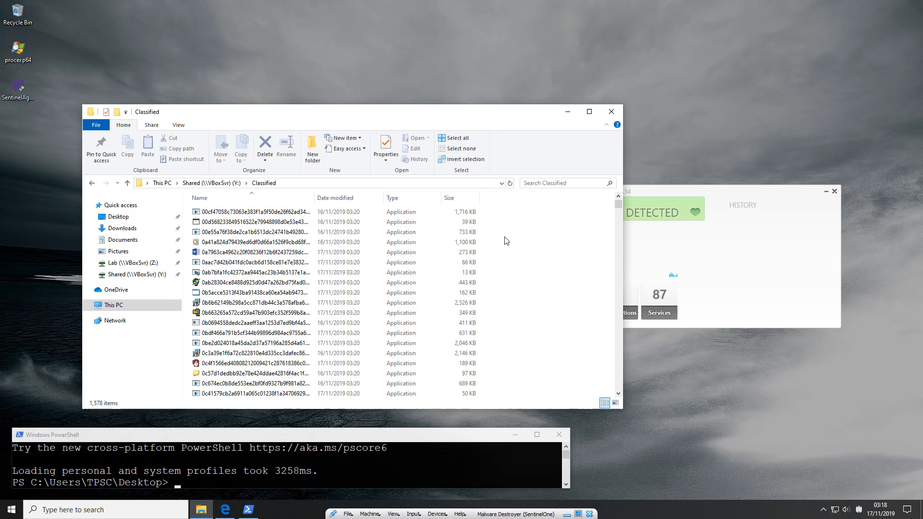
left_click(611, 111)
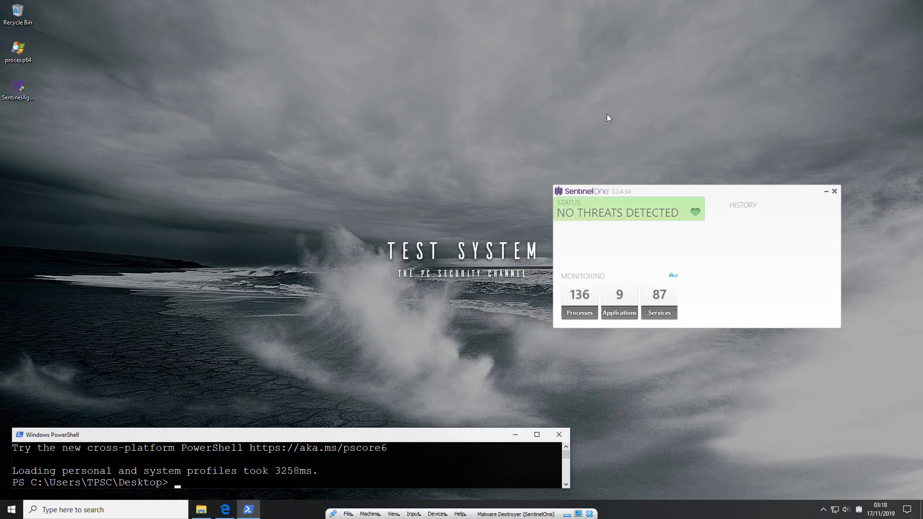
mouse_move(576, 134)
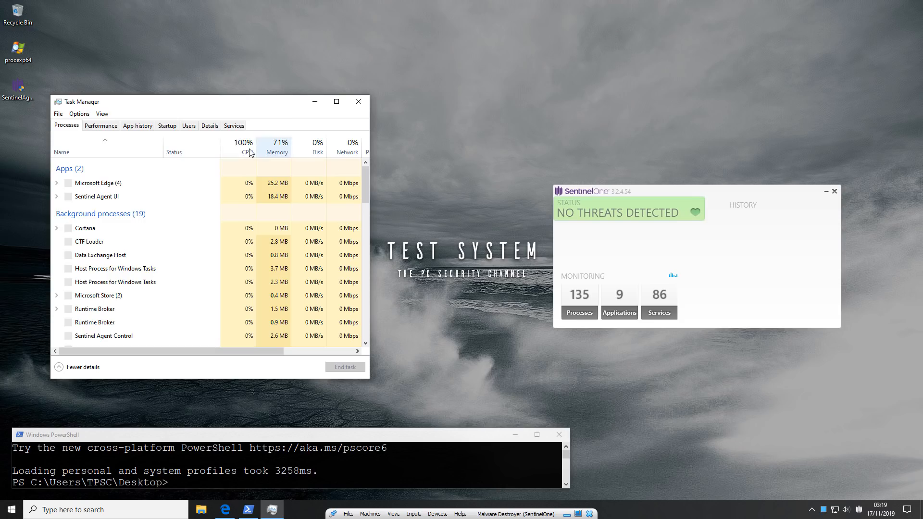
Step: Sort Task Manager processes by CPU so the Sentinel processes are on top
left_click(246, 148)
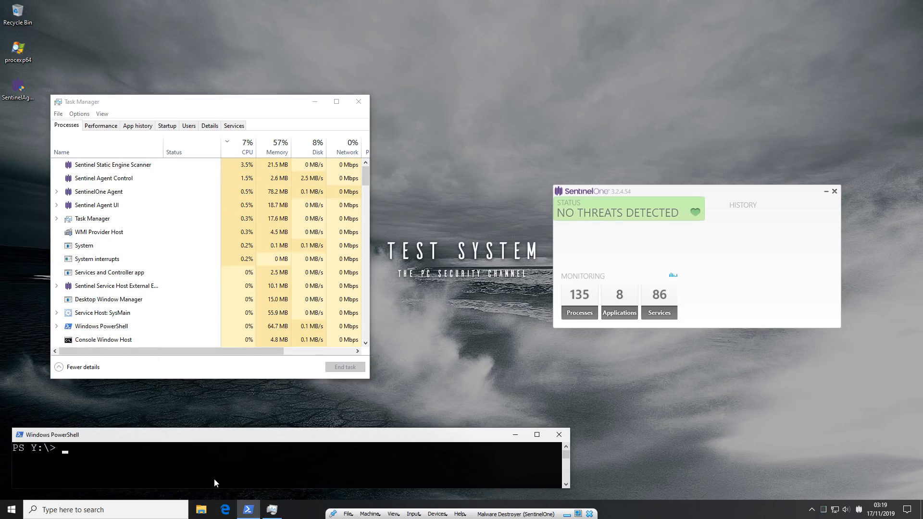
Step: Run 'python malex.py' in PowerShell on Y:\ to launch the malware samples
type("python")
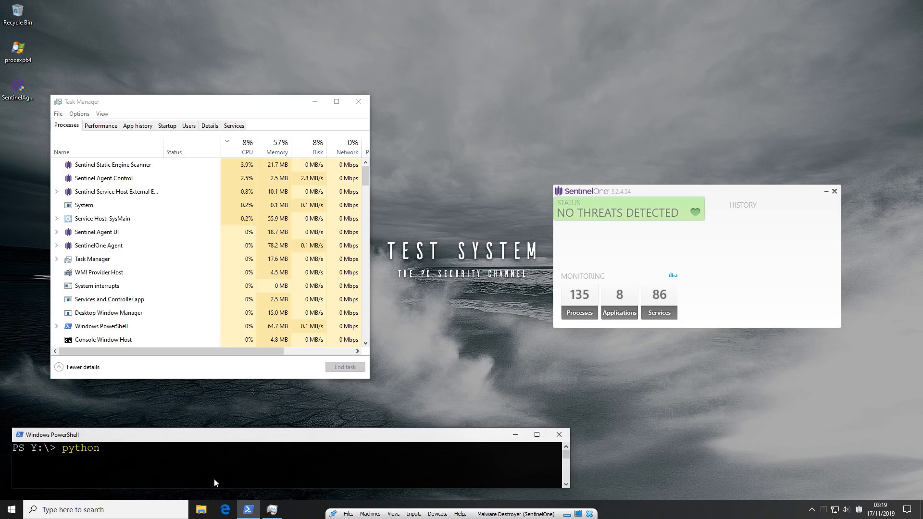
type("malex.p")
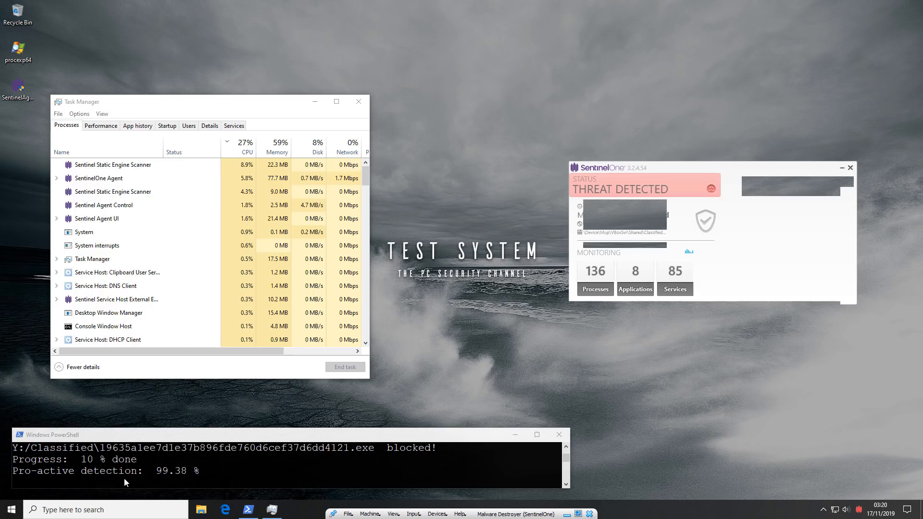
Step: Close the PowerShell window once the malex test has finished
left_click(850, 168)
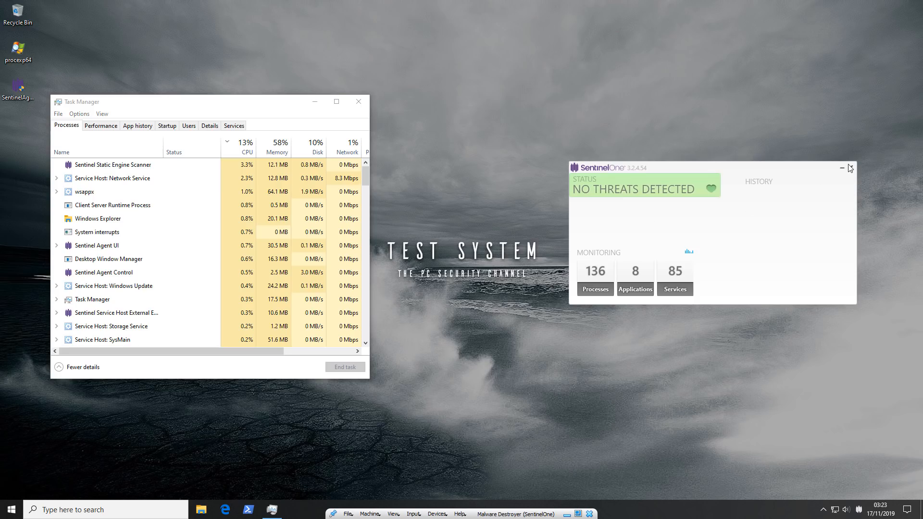
Step: Close the SentinelOne status window and Task Manager, then bring up File Explorer
left_click(842, 168)
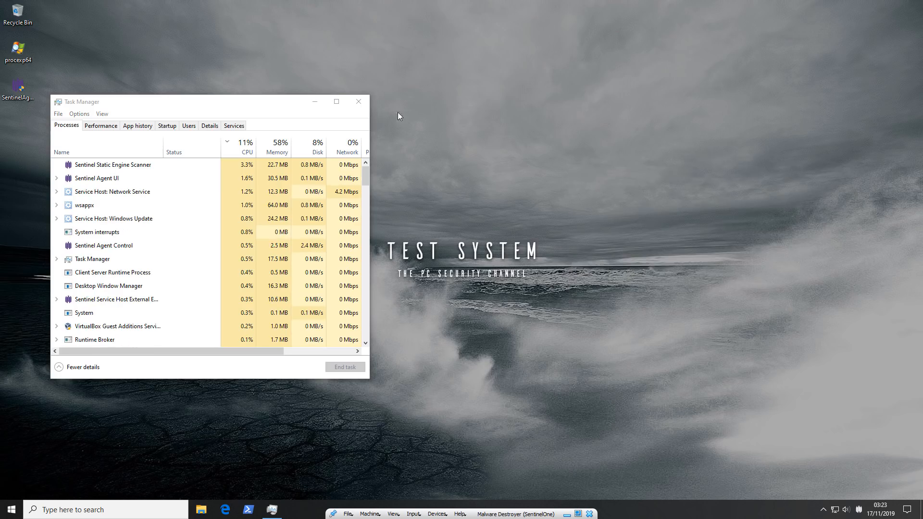
left_click(357, 102)
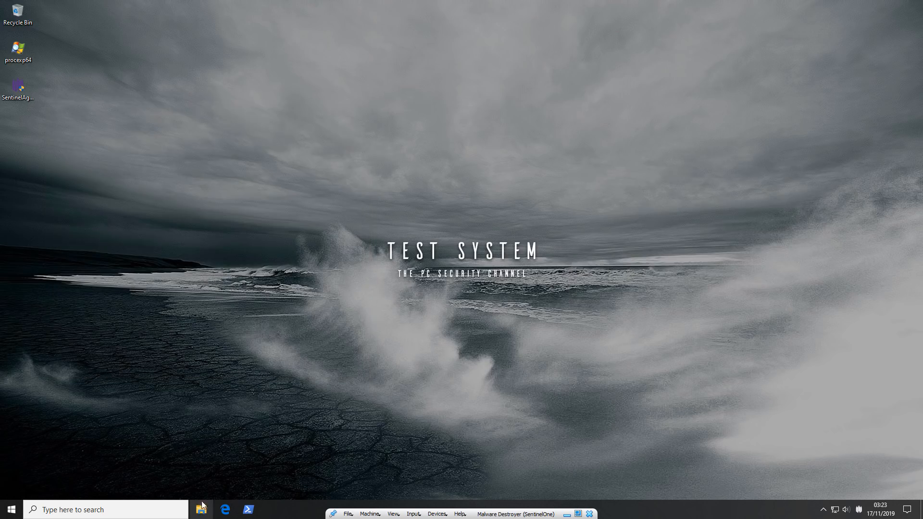
left_click(201, 509)
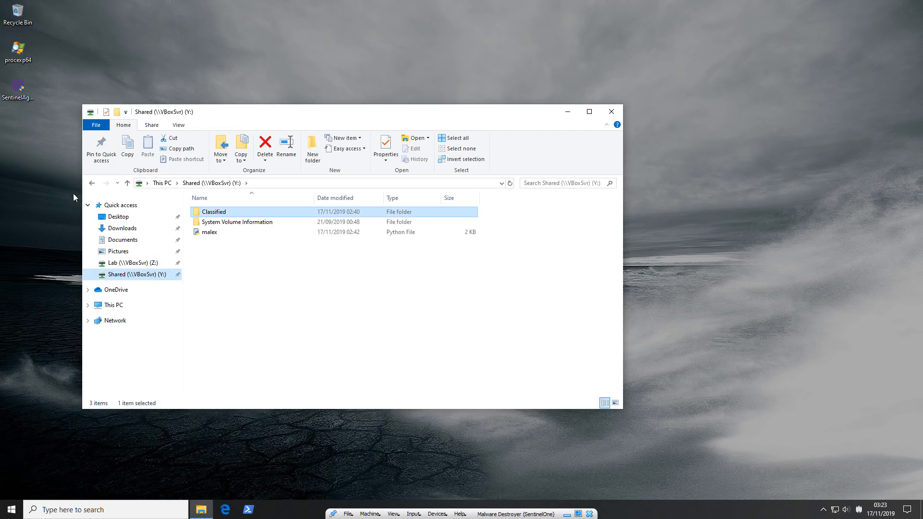
mouse_move(21, 147)
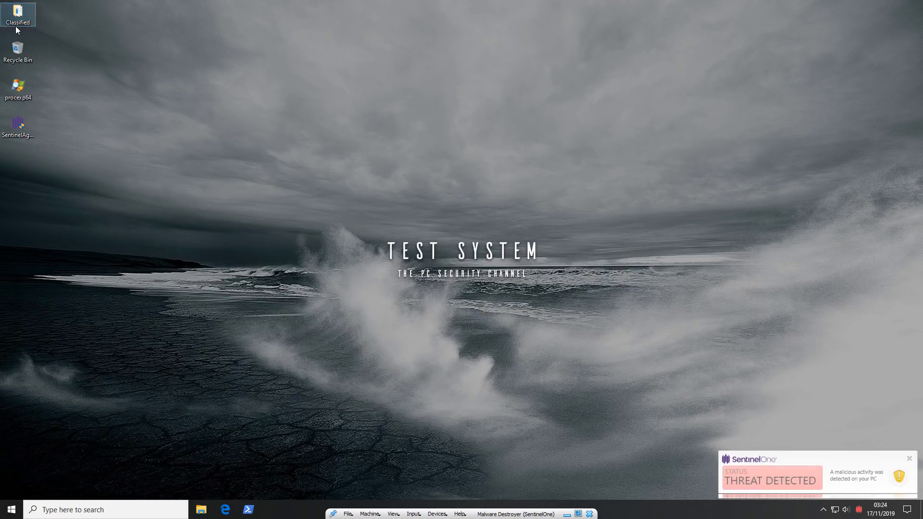
double_click(18, 15)
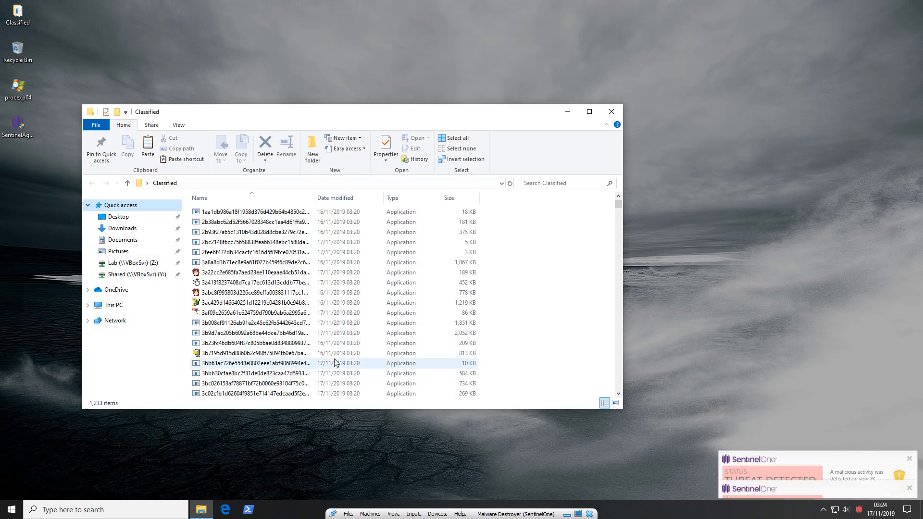
mouse_move(103, 407)
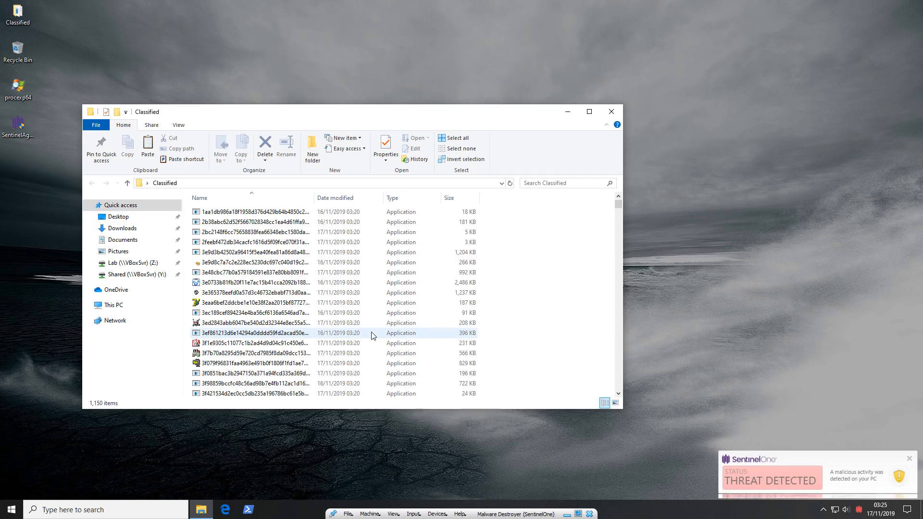
left_click(271, 510)
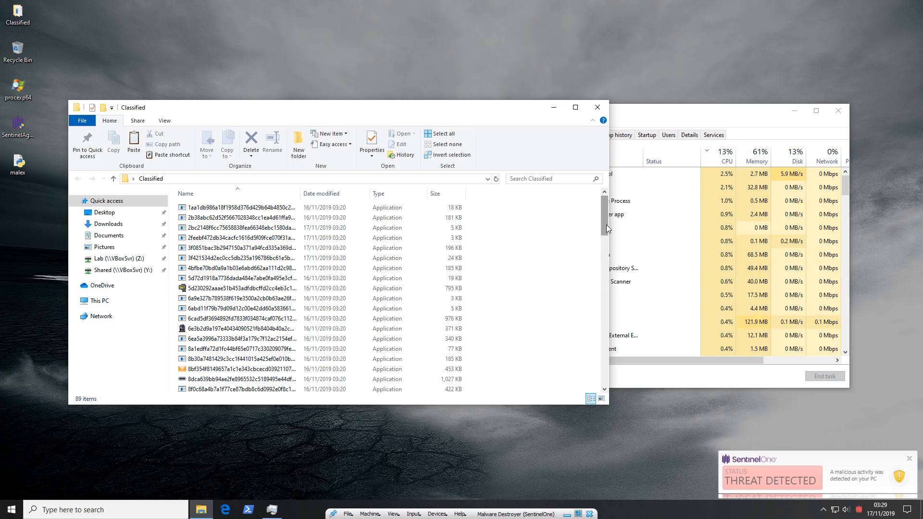
scroll("down", 3)
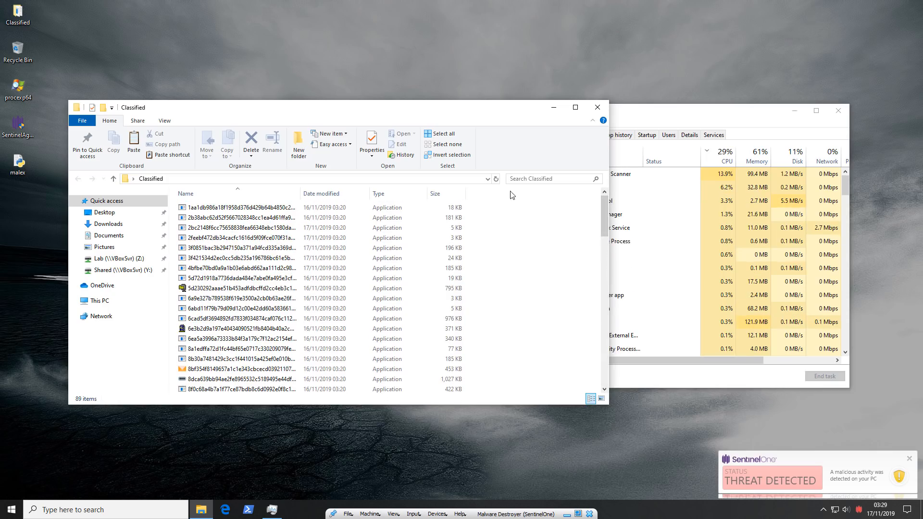
left_click(247, 509)
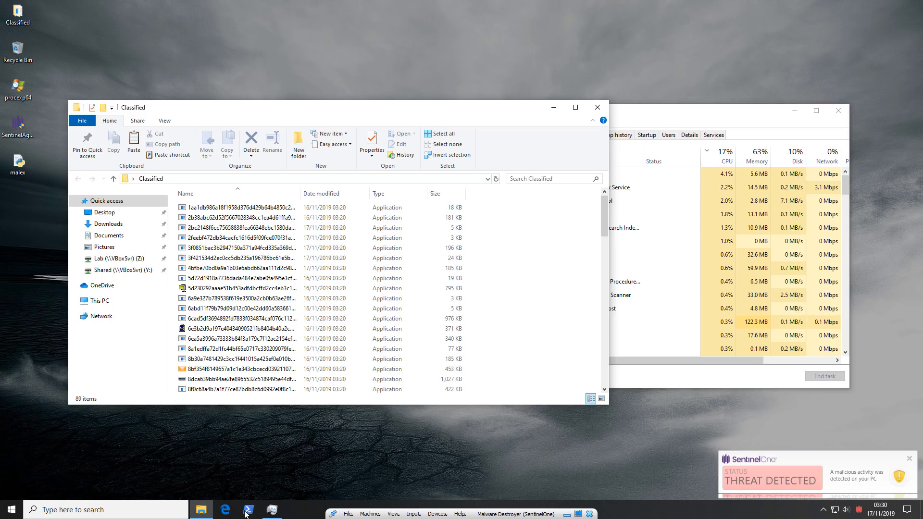
left_click(248, 509)
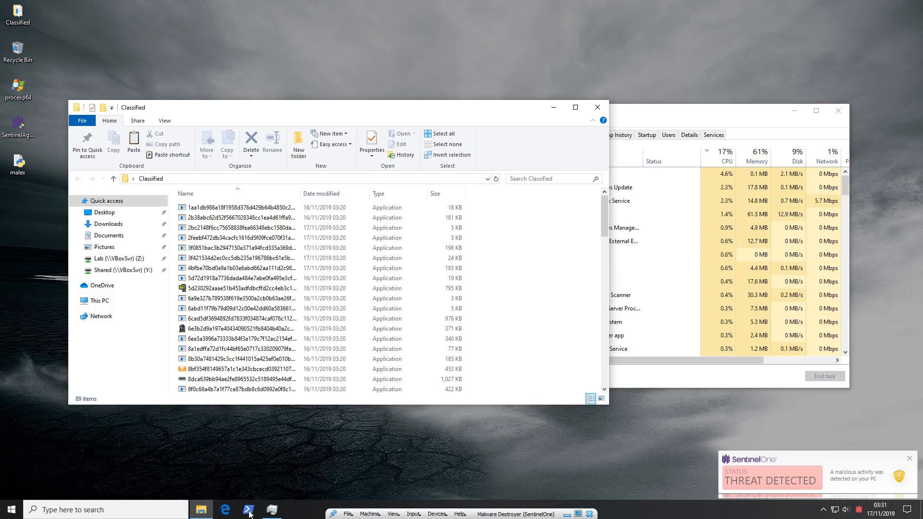
left_click(7, 509)
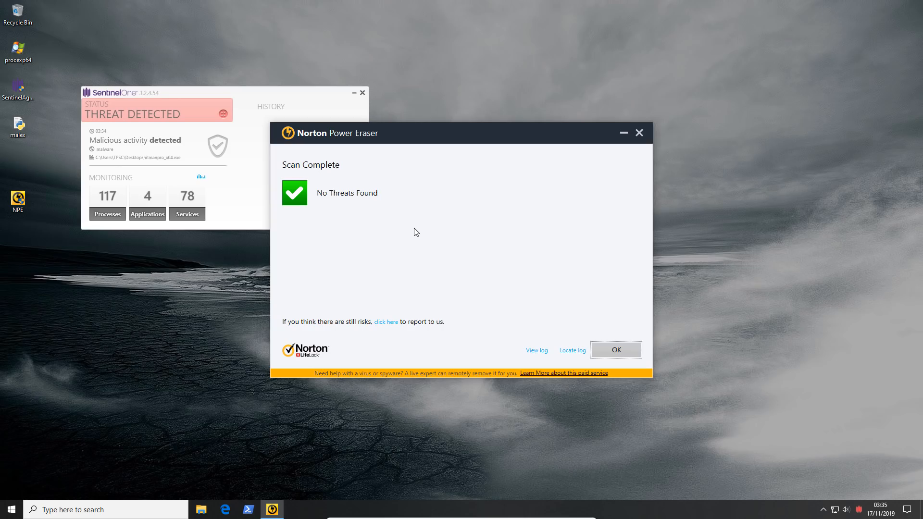
mouse_move(423, 246)
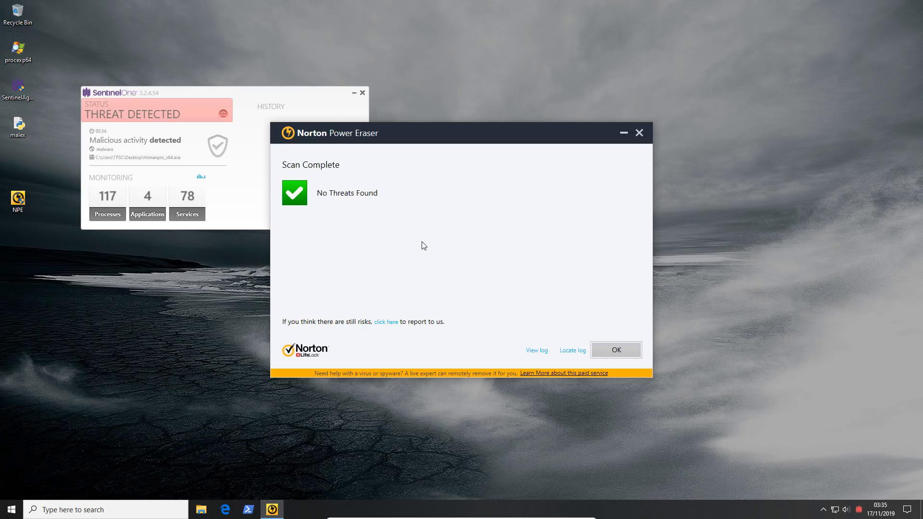
mouse_move(387, 151)
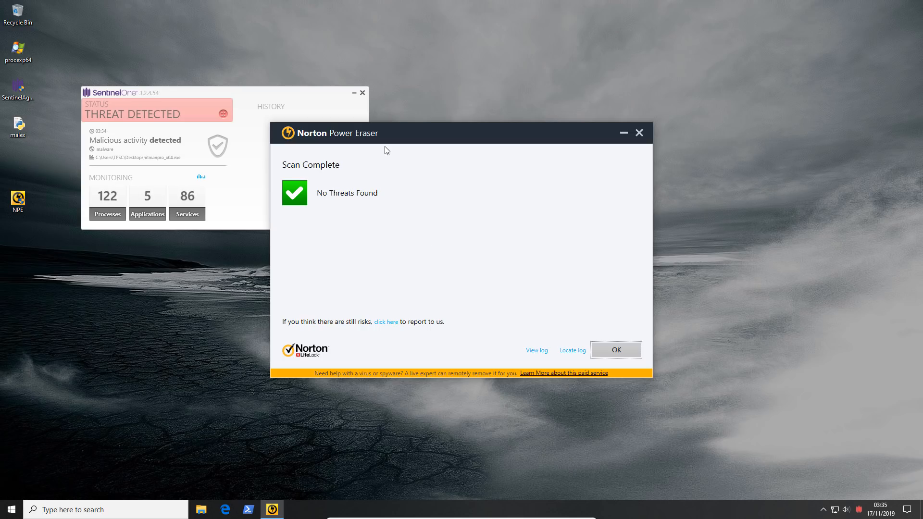
mouse_move(348, 120)
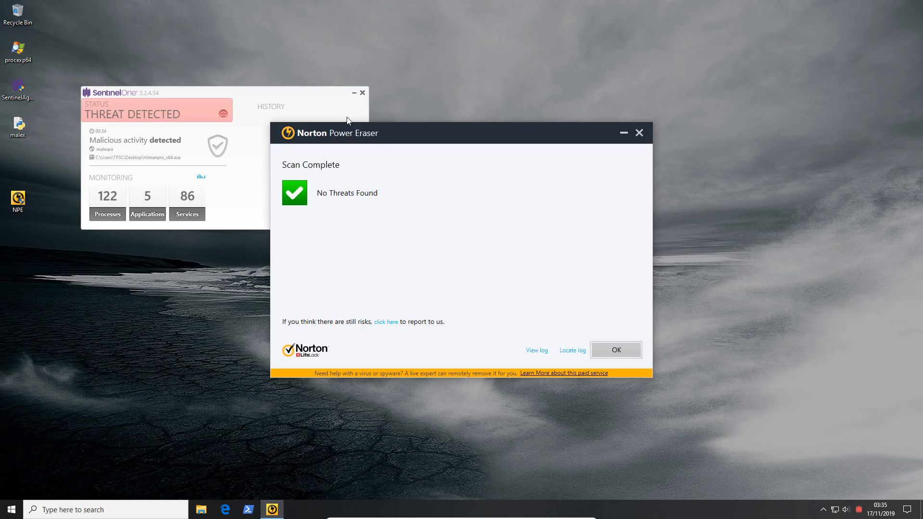
mouse_move(587, 147)
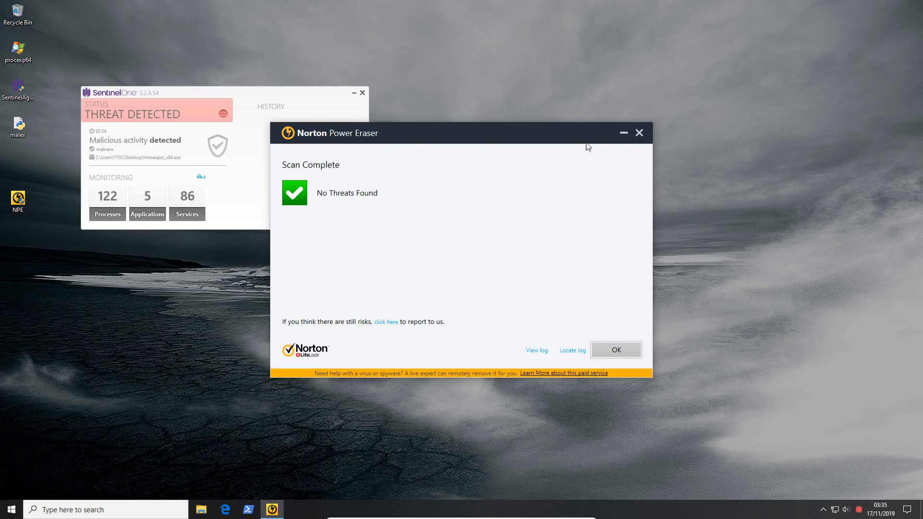
Step: Dismiss Norton Power Eraser's No Threats Found scan result
left_click(616, 349)
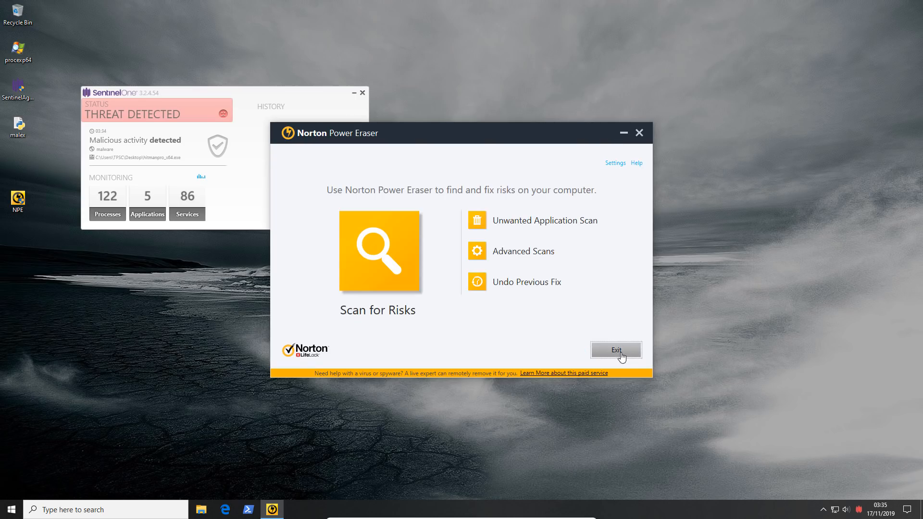
Step: Exit Norton Power Eraser, leaving SentinelOne's hitmanpro_x64.exe detection showing
left_click(616, 350)
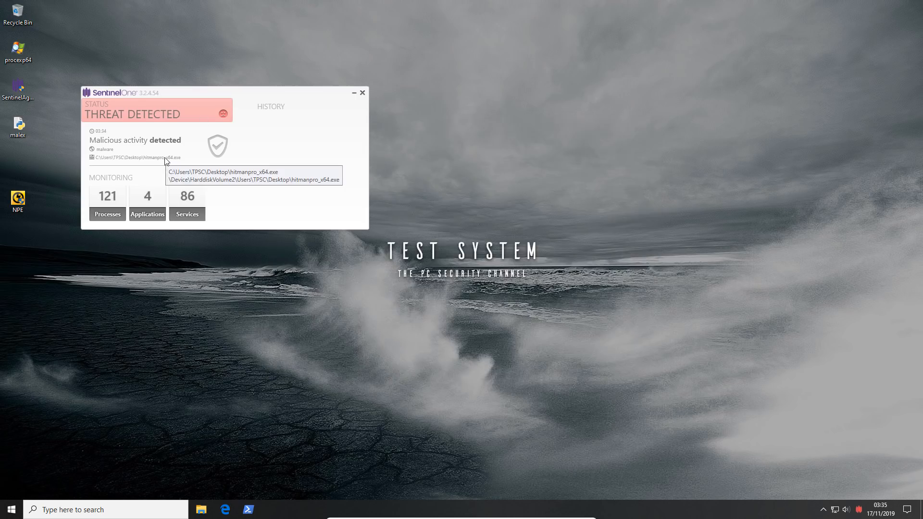
mouse_move(175, 162)
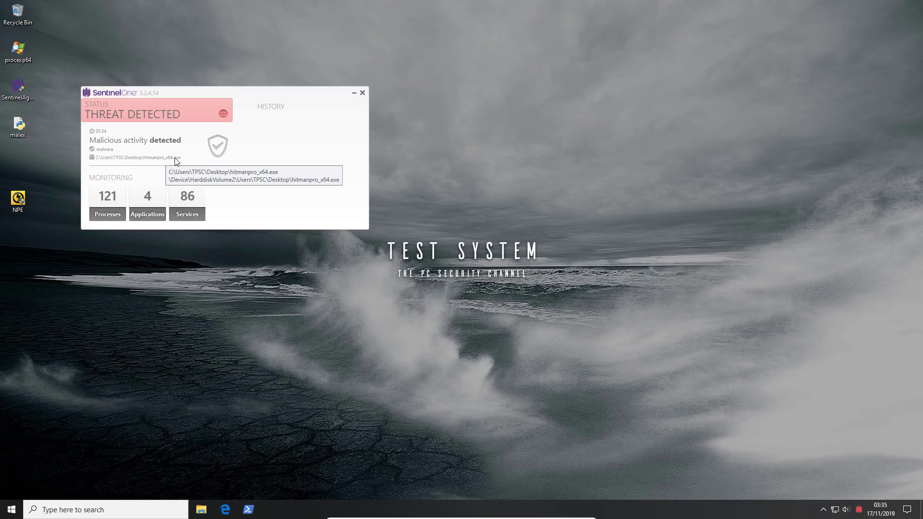
mouse_move(176, 162)
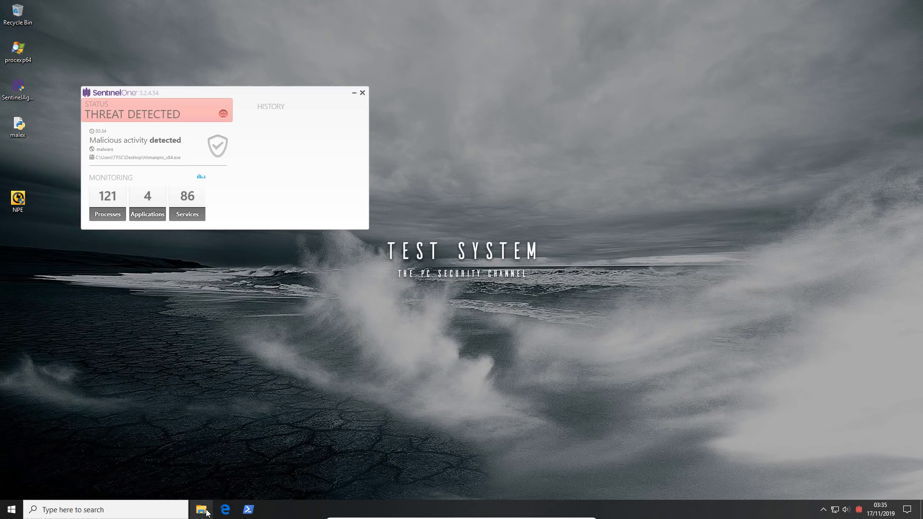
Step: Open Lab (Z:) in Explorer, retry launching ProcessHacker from the Desktop, dismiss both not-found errors
left_click(201, 509)
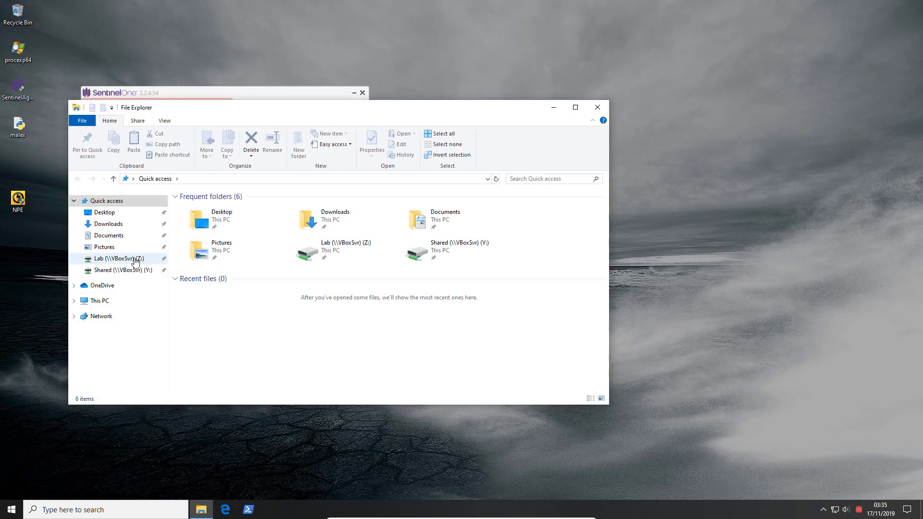
double_click(117, 259)
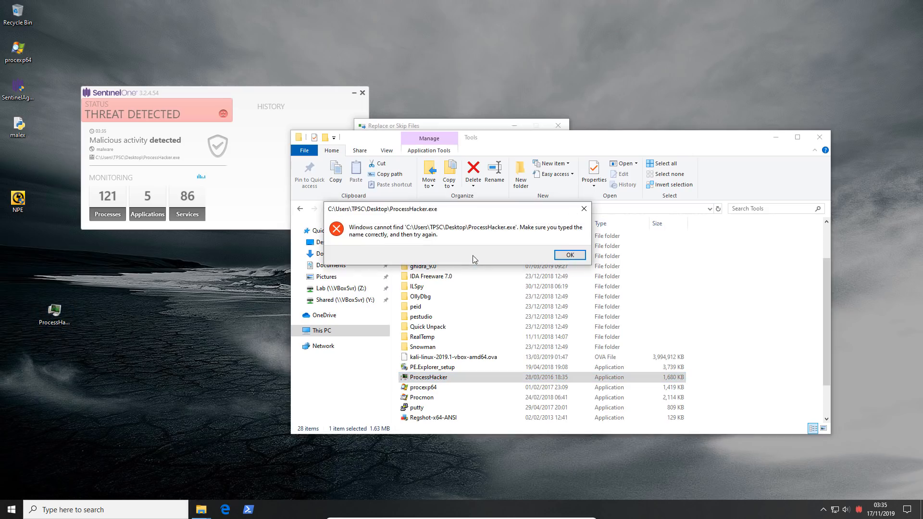
mouse_move(537, 256)
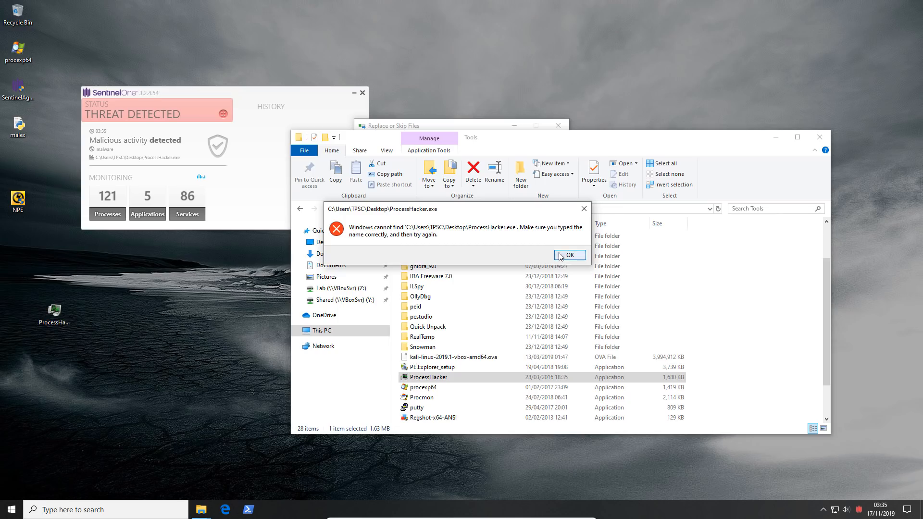
left_click(568, 255)
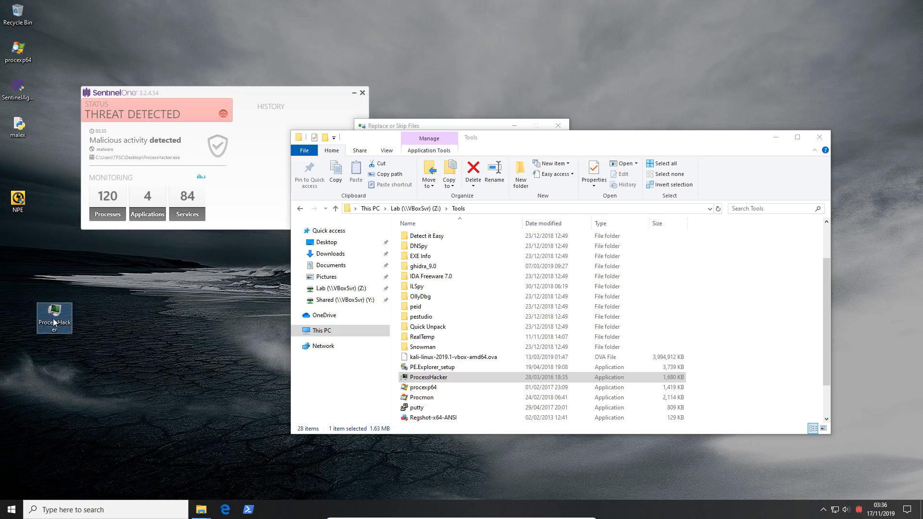
double_click(53, 318)
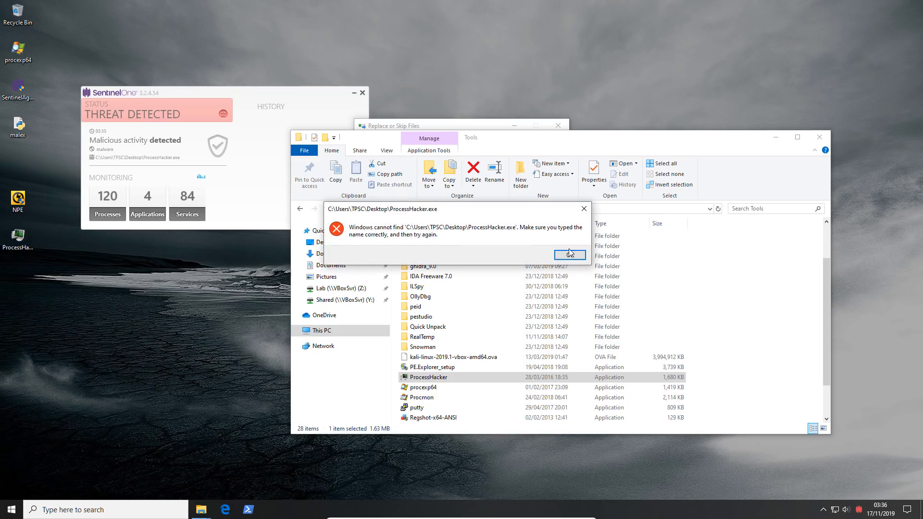
left_click(569, 255)
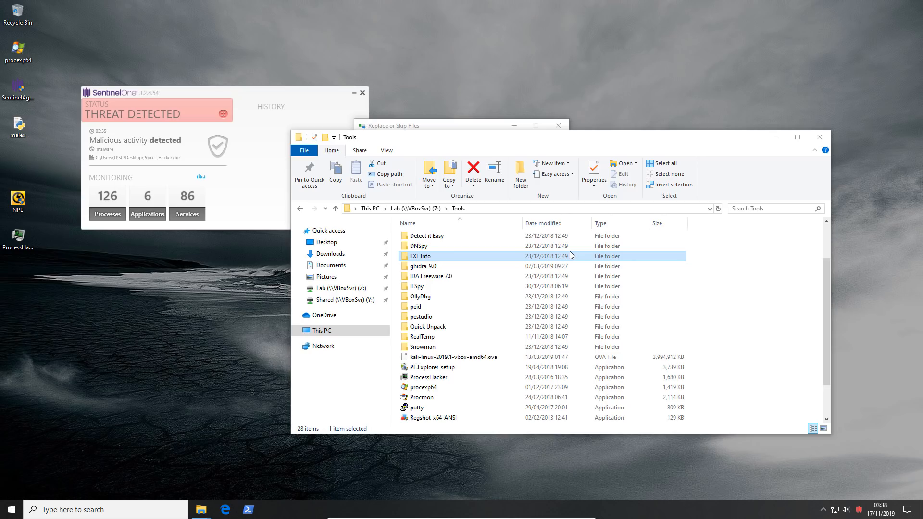
mouse_move(564, 276)
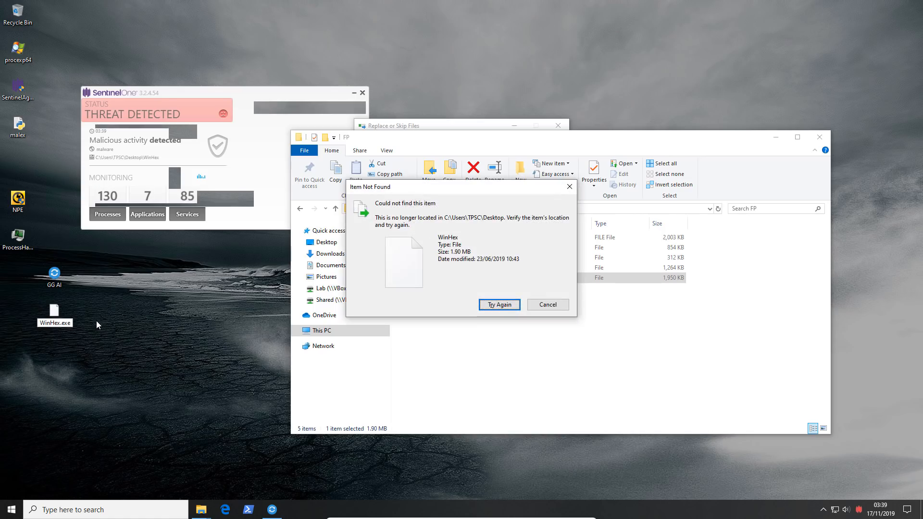
mouse_move(62, 334)
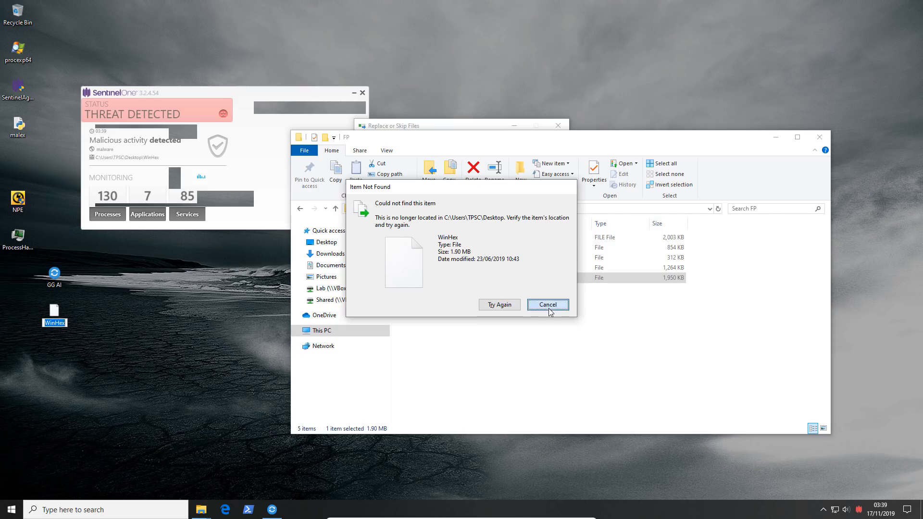
Step: Cancel the Item Not Found notice for WinHex on the Desktop
left_click(547, 305)
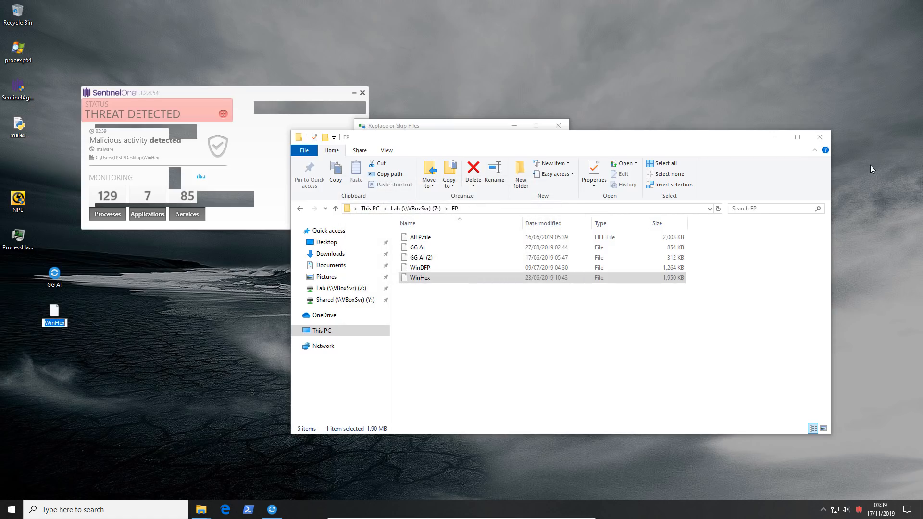